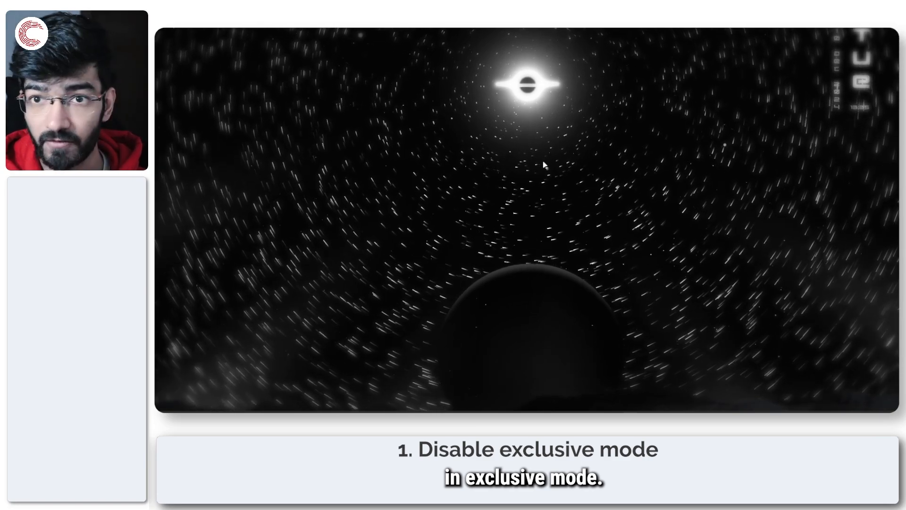
- Open the classic Sound dialog from the Settings Sound page via More sound settings
{"action": "key", "text": "Win+I"}
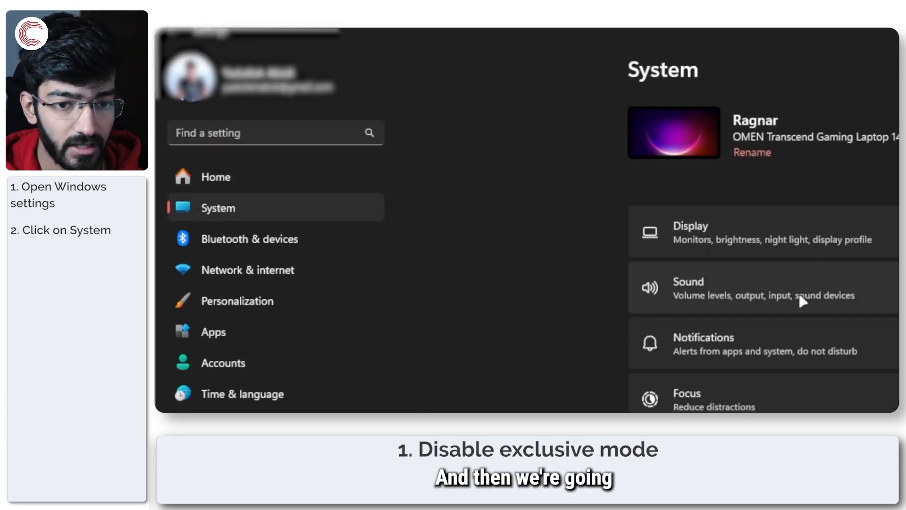
{"action": "left_click", "coordinate": [688, 288]}
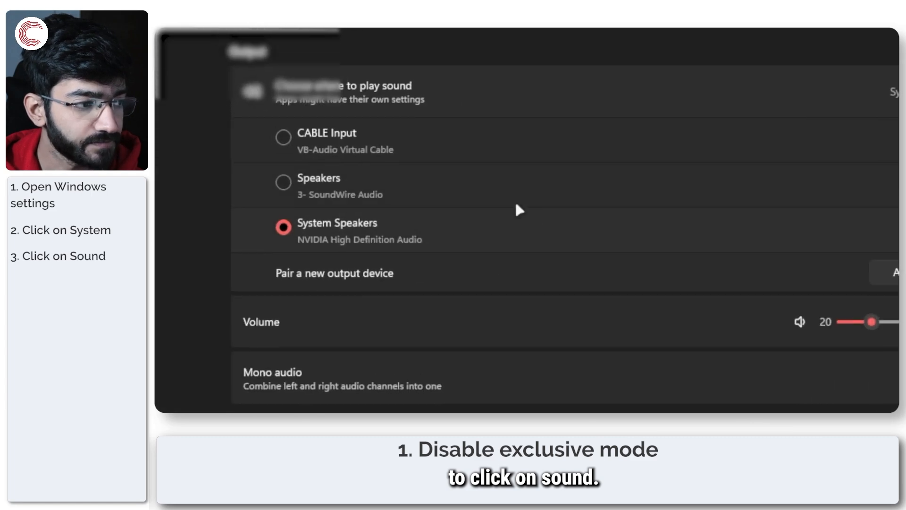
{"action": "scroll", "scroll_direction": "down", "scroll_amount": 3}
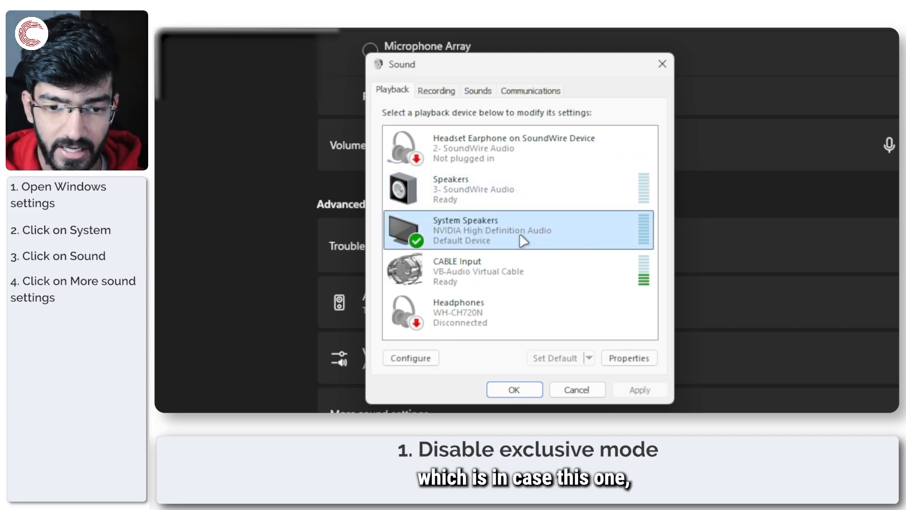
- Show the Enhancements tab of the System Speakers properties
{"action": "right_click", "coordinate": [520, 231]}
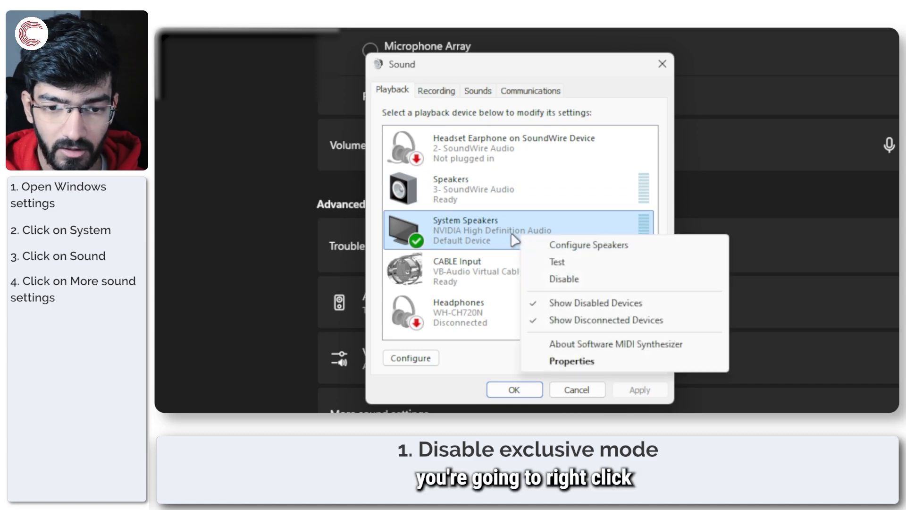
{"action": "left_click", "coordinate": [571, 361]}
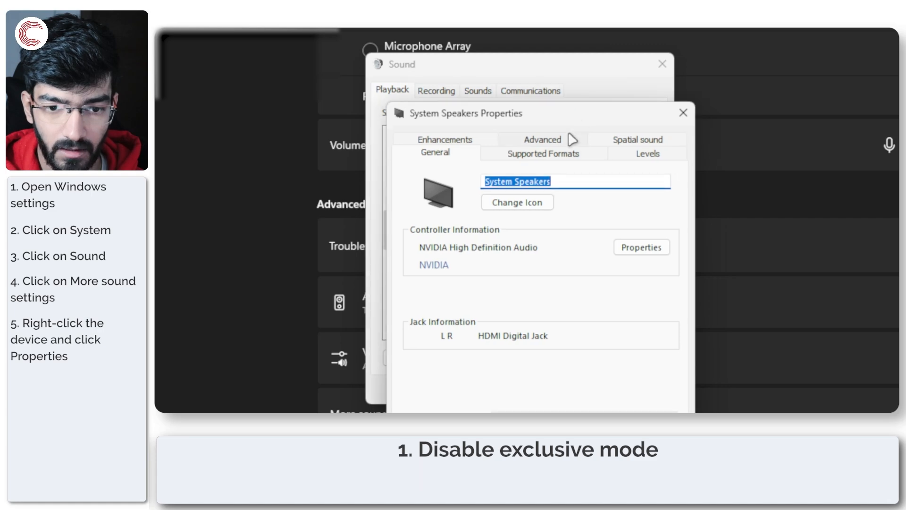
{"action": "left_click", "coordinate": [445, 139]}
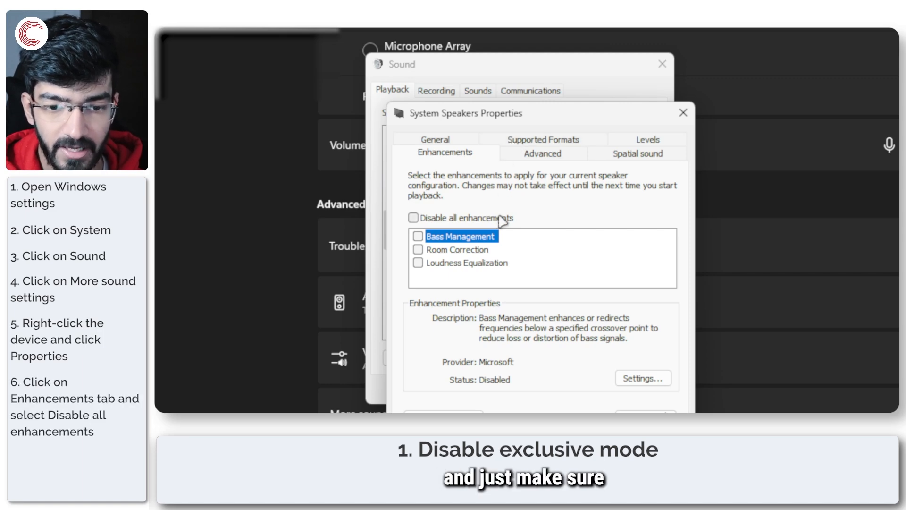
{"action": "mouse_move", "coordinate": [558, 164]}
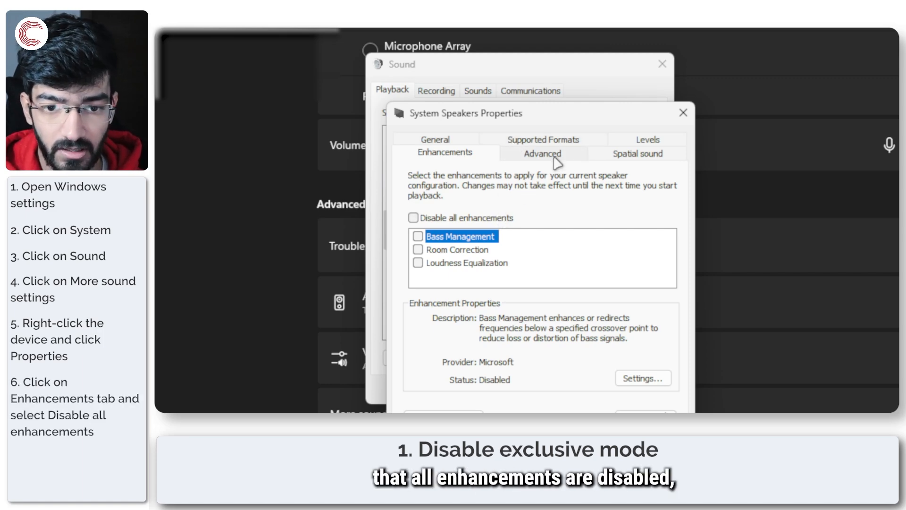
- Keep 24 bit 48000 Hz format and untick exclusive mode for System Speakers
{"action": "left_click", "coordinate": [541, 153]}
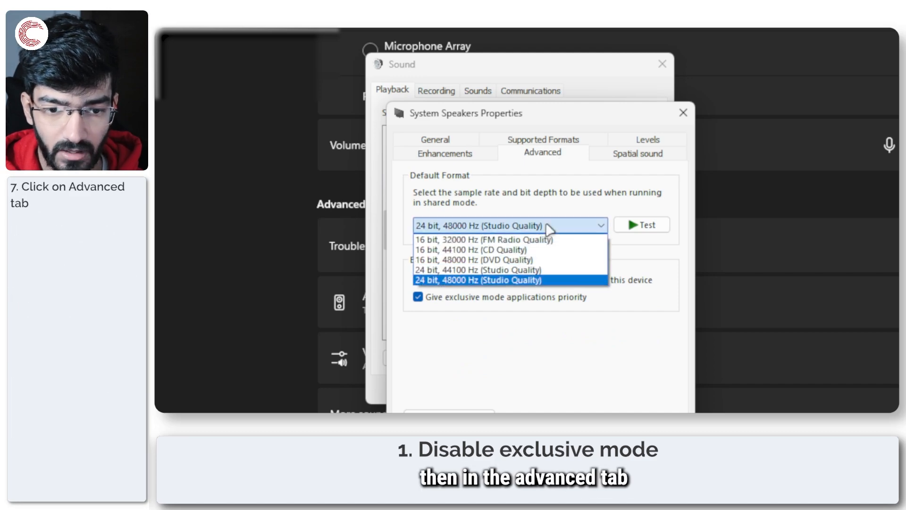
{"action": "left_click", "coordinate": [509, 279]}
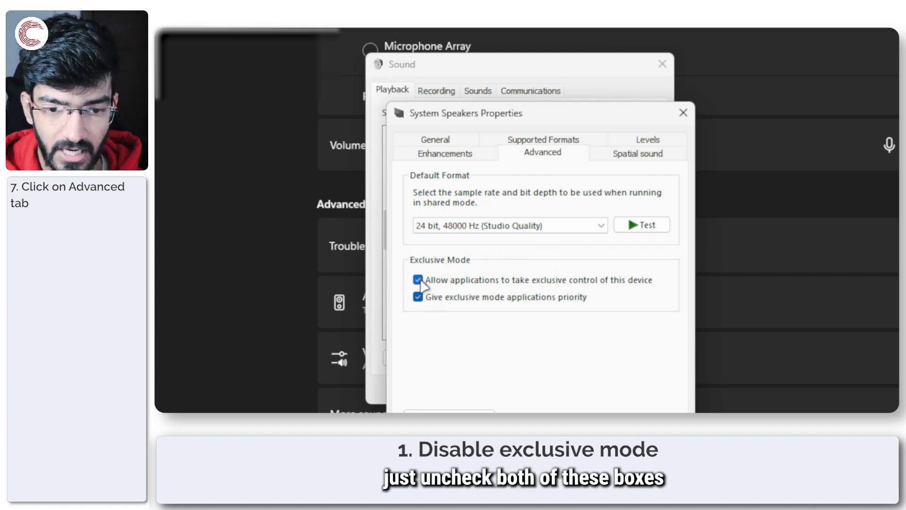
{"action": "left_click", "coordinate": [417, 280]}
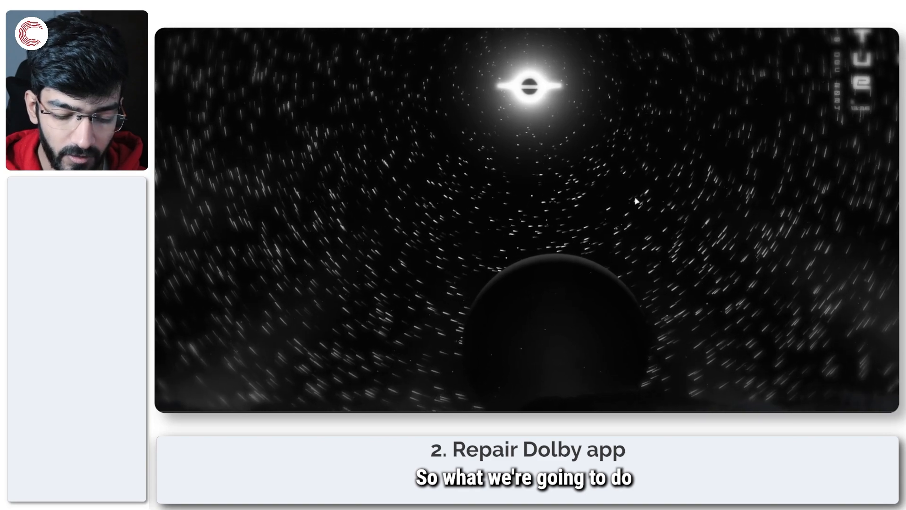
- Filter the Installed apps list by searching for 'DTS'
{"action": "key", "text": "Win+X"}
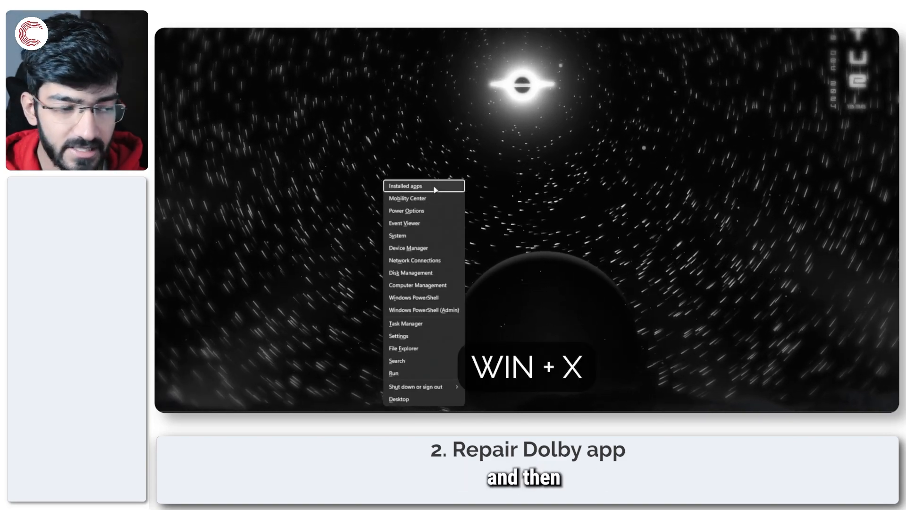
{"action": "left_click", "coordinate": [404, 186]}
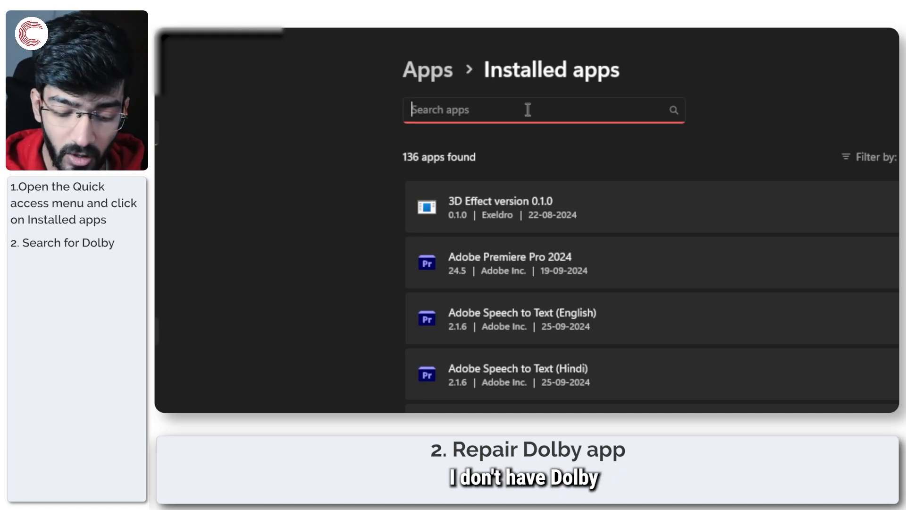
{"action": "type", "text": "D"}
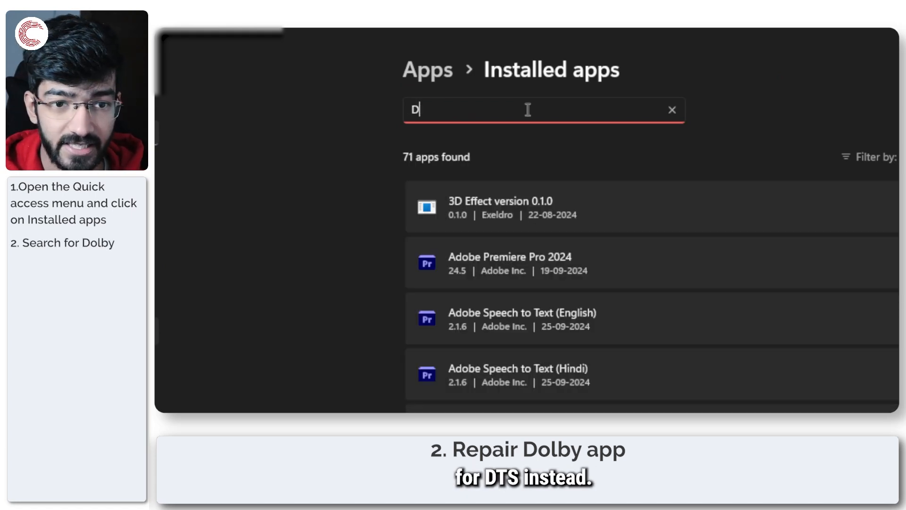
{"action": "type", "text": "TS"}
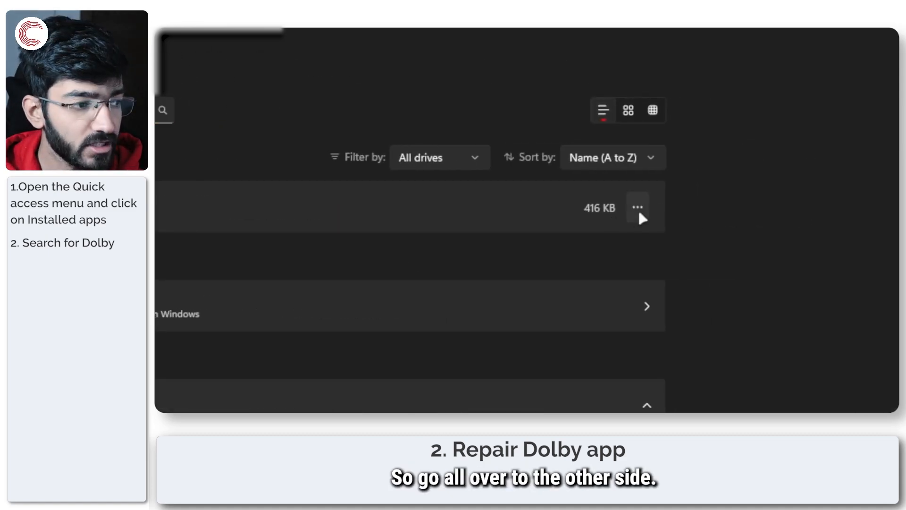
- Repair DTS Sound Unbound from its Advanced options page
{"action": "left_click", "coordinate": [637, 208]}
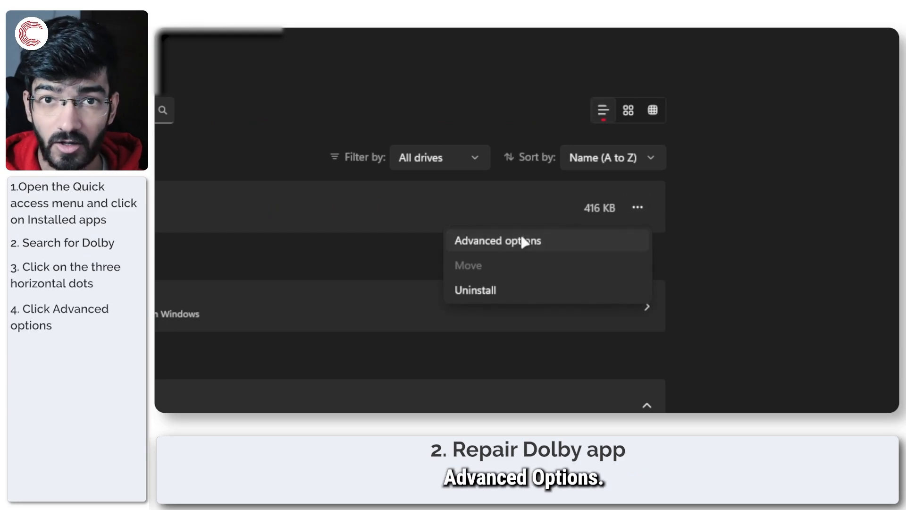
{"action": "left_click", "coordinate": [495, 240]}
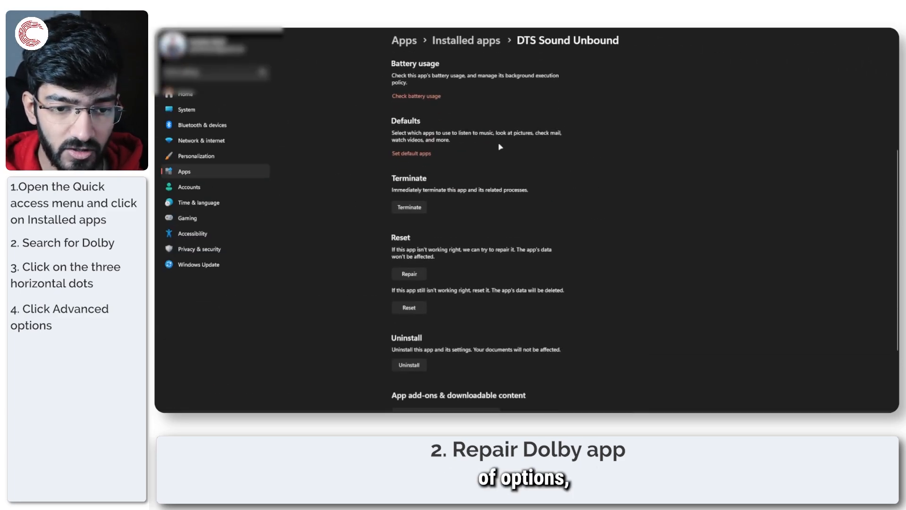
{"action": "scroll", "scroll_direction": "down", "scroll_amount": 3}
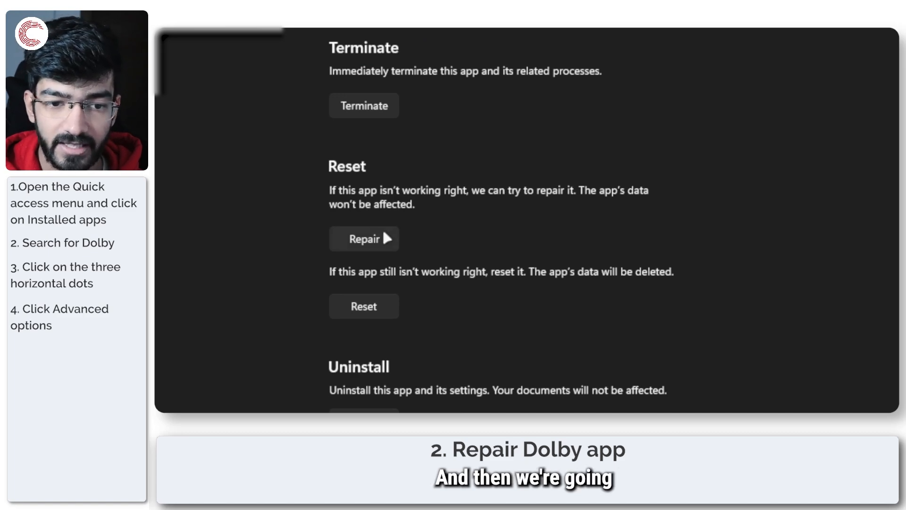
{"action": "left_click", "coordinate": [364, 238]}
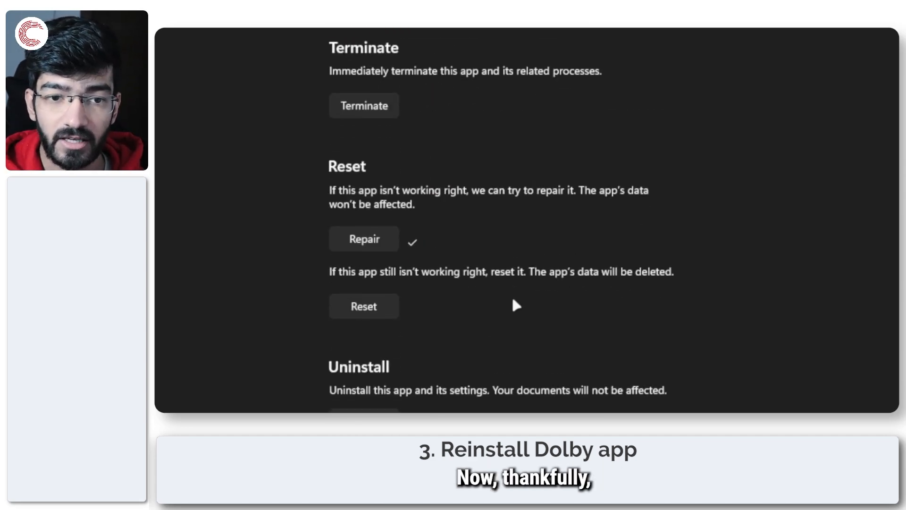
{"action": "mouse_move", "coordinate": [398, 281]}
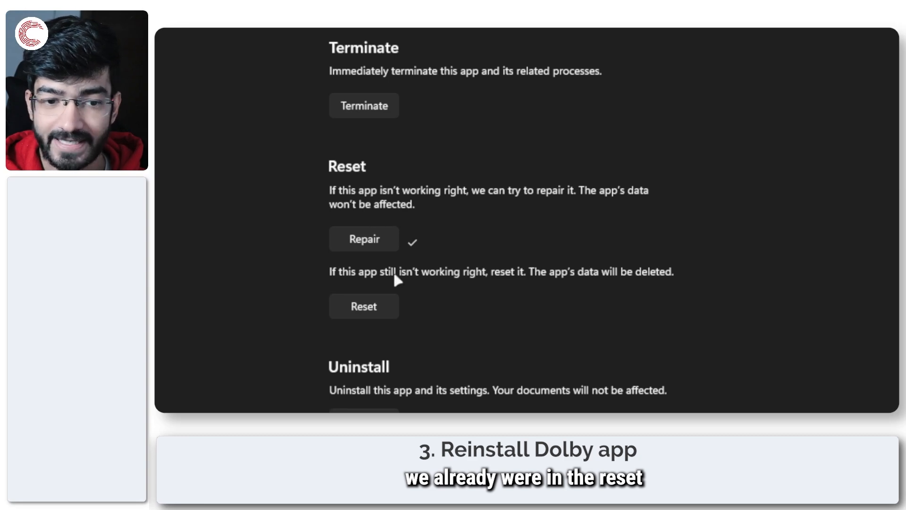
- Uninstall DTS Sound Unbound from its Advanced options page
{"action": "scroll", "scroll_direction": "down", "scroll_amount": 3}
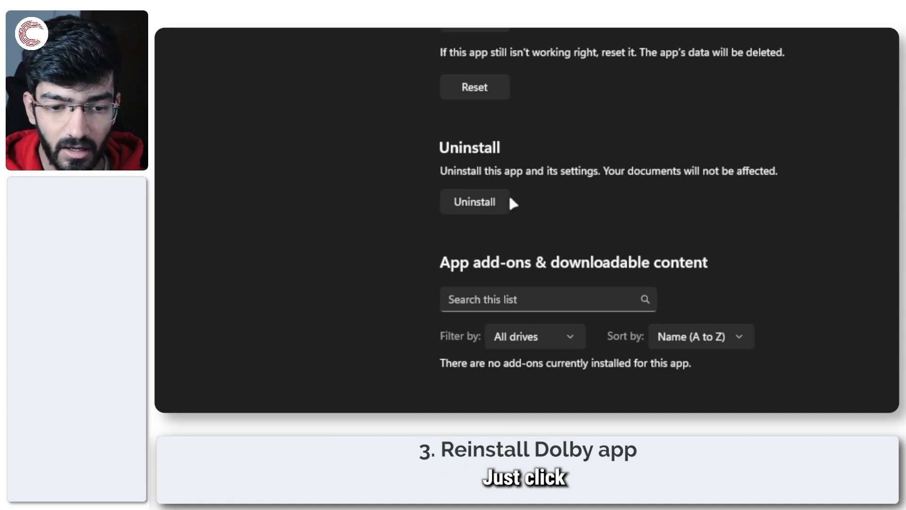
{"action": "left_click", "coordinate": [475, 201]}
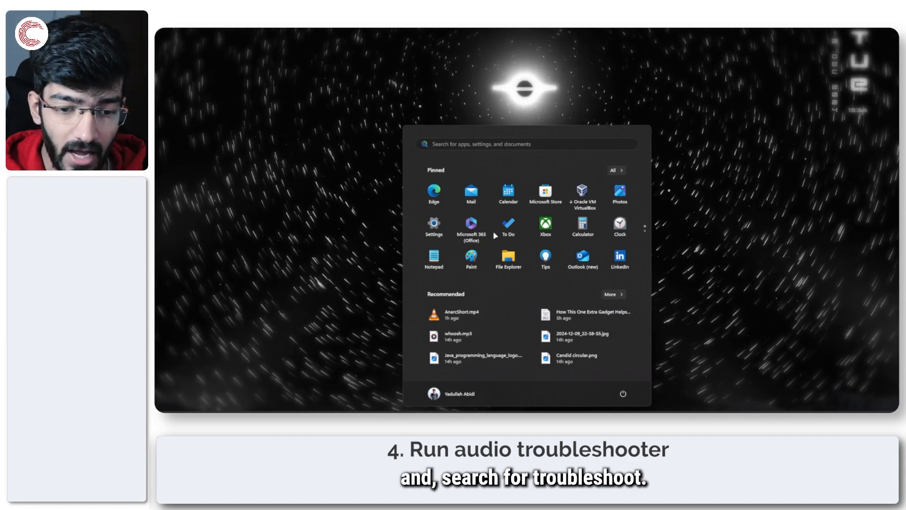
- Run the Audio troubleshooter from Troubleshoot settings, found by searching 'troubel'
{"action": "type", "text": "troubel"}
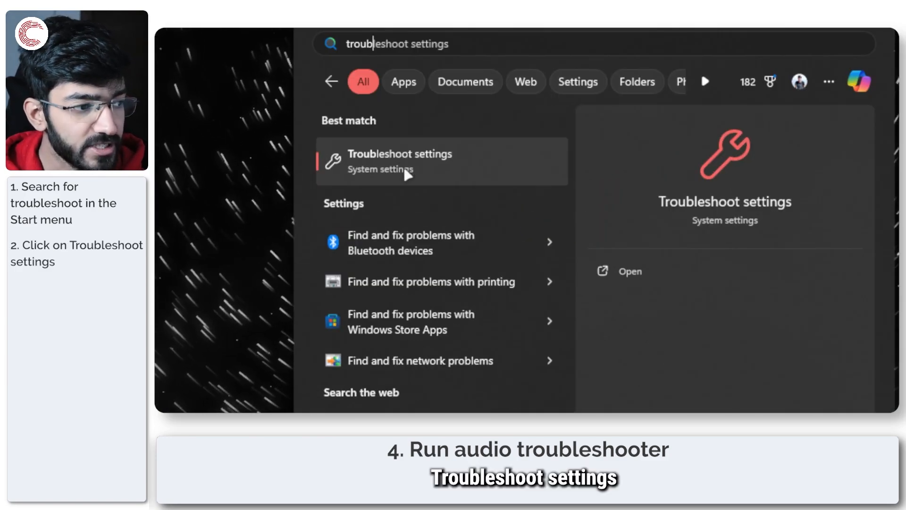
{"action": "left_click", "coordinate": [399, 161]}
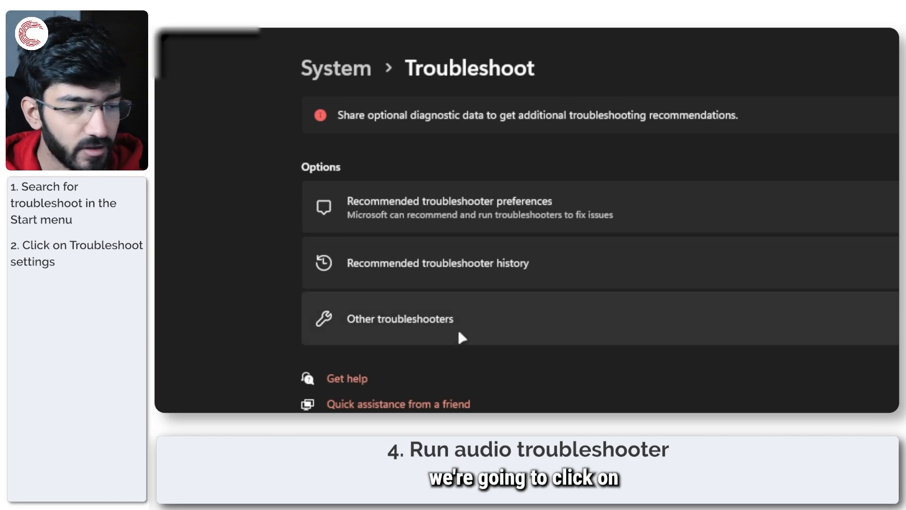
{"action": "left_click", "coordinate": [399, 318]}
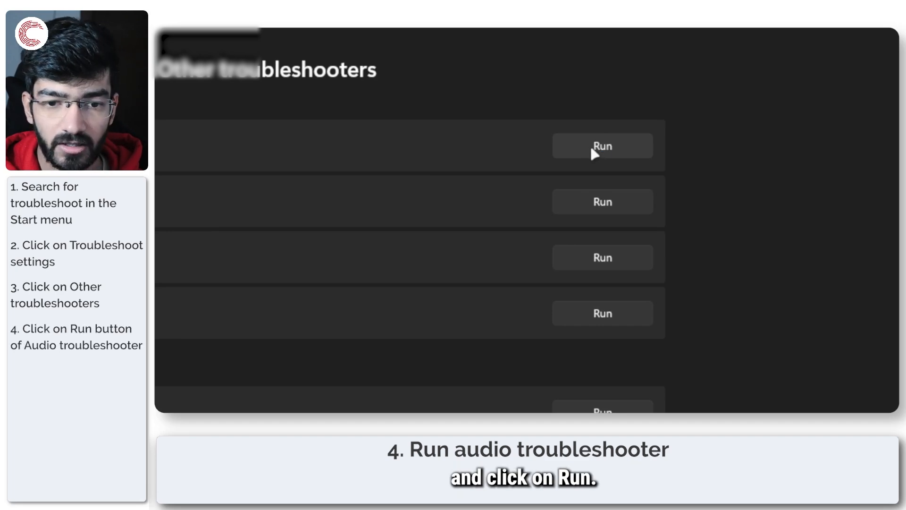
{"action": "left_click", "coordinate": [746, 78]}
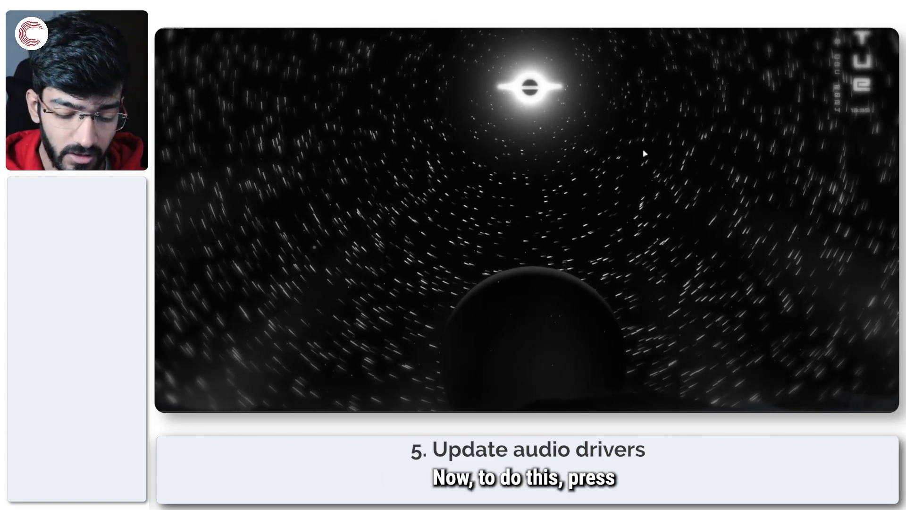
- Start updating the System Speakers driver under Audio inputs and outputs in Device Manager
{"action": "key", "text": "Win+X"}
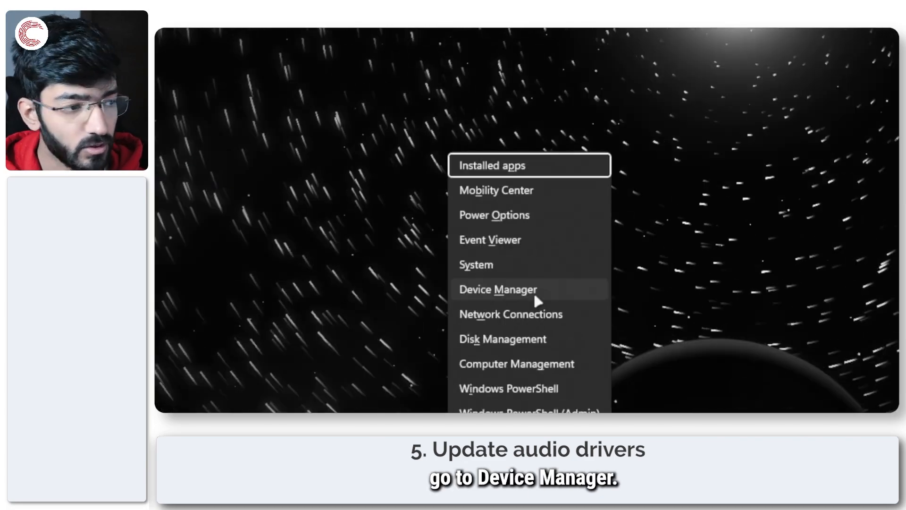
{"action": "left_click", "coordinate": [497, 289]}
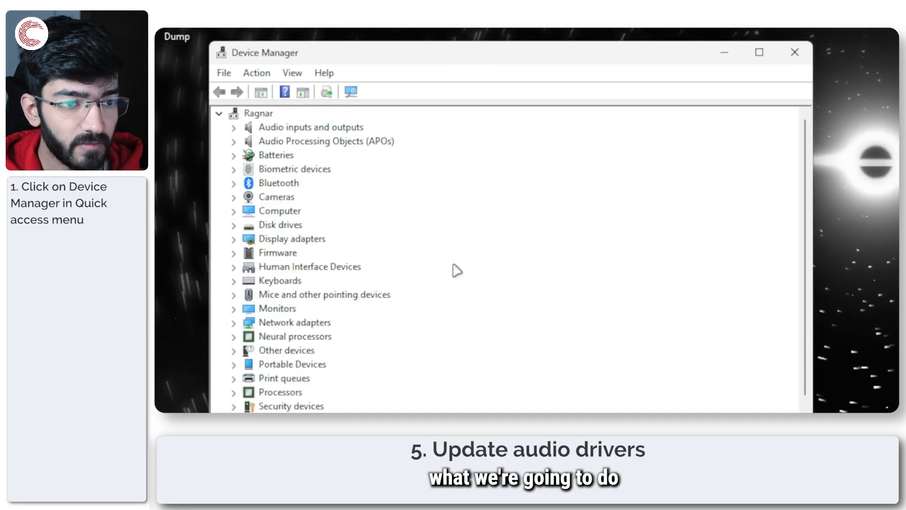
{"action": "left_click", "coordinate": [309, 127]}
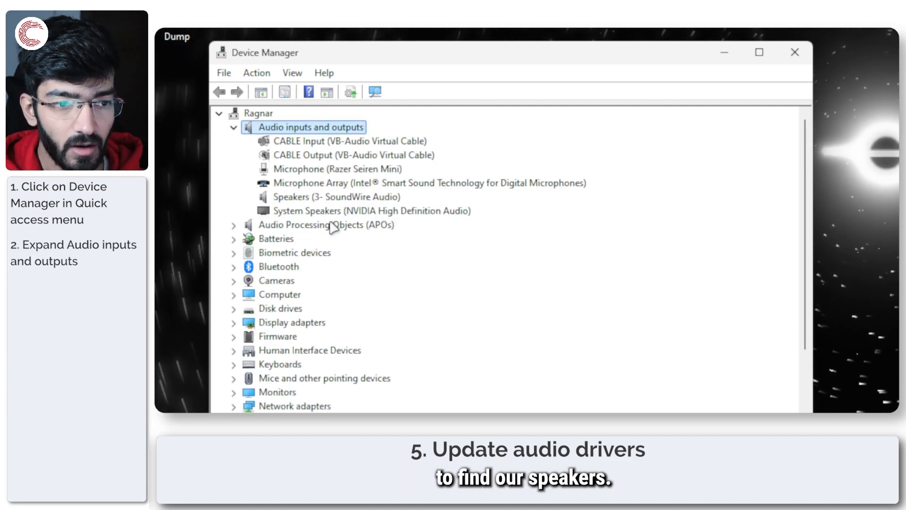
{"action": "left_click", "coordinate": [363, 210]}
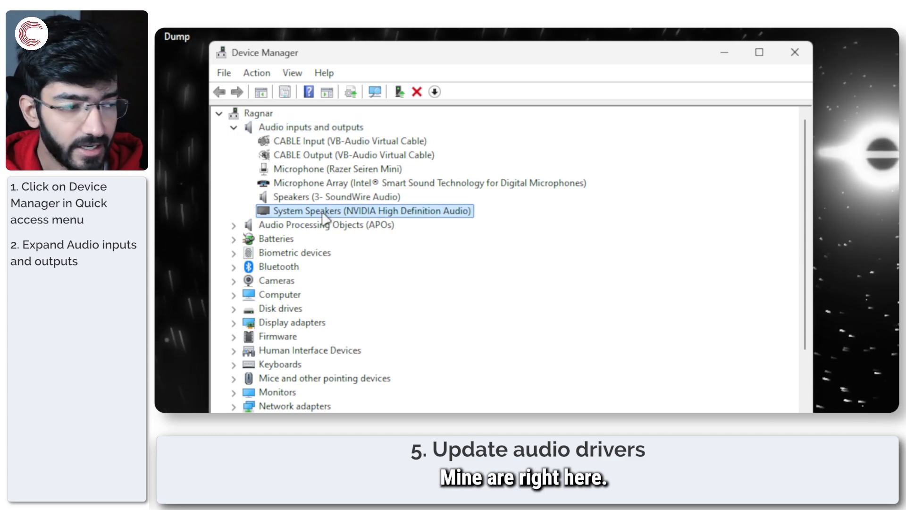
{"action": "right_click", "coordinate": [364, 210]}
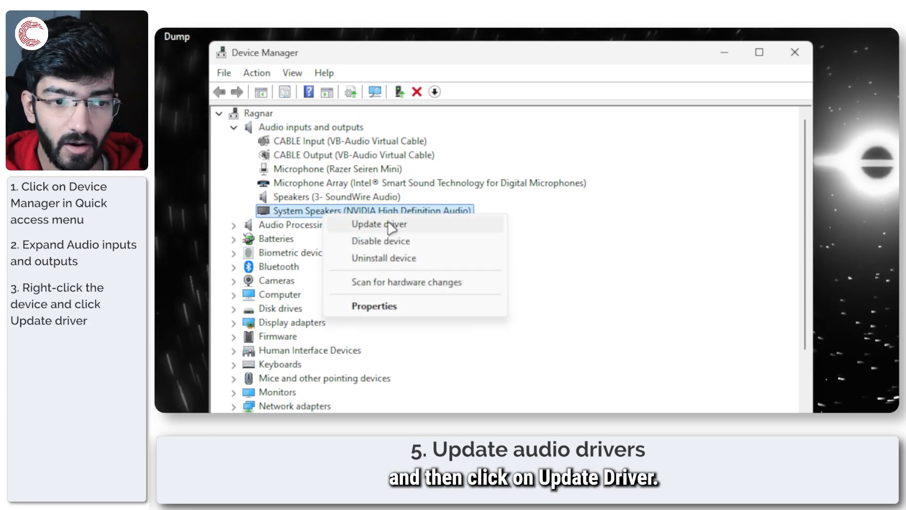
{"action": "left_click", "coordinate": [379, 225]}
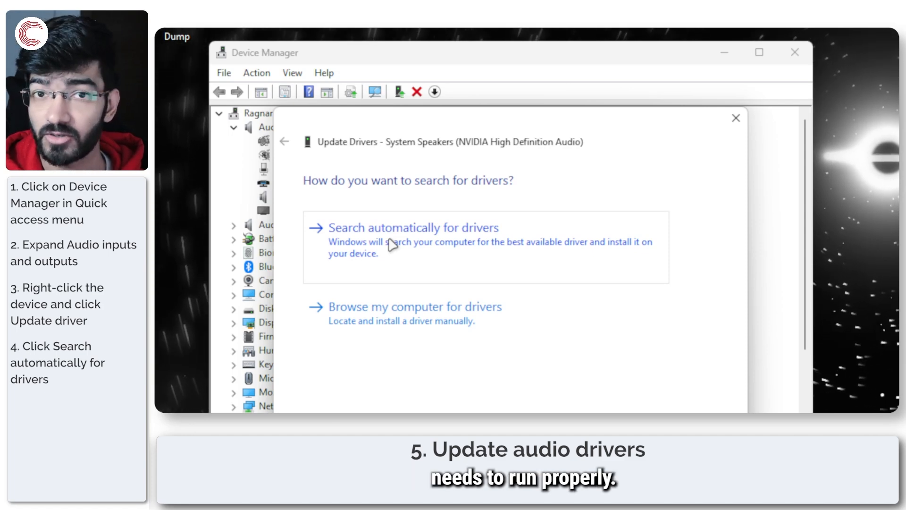
- Search automatically for a speaker driver, then close the wizard and Device Manager
{"action": "left_click", "coordinate": [413, 227]}
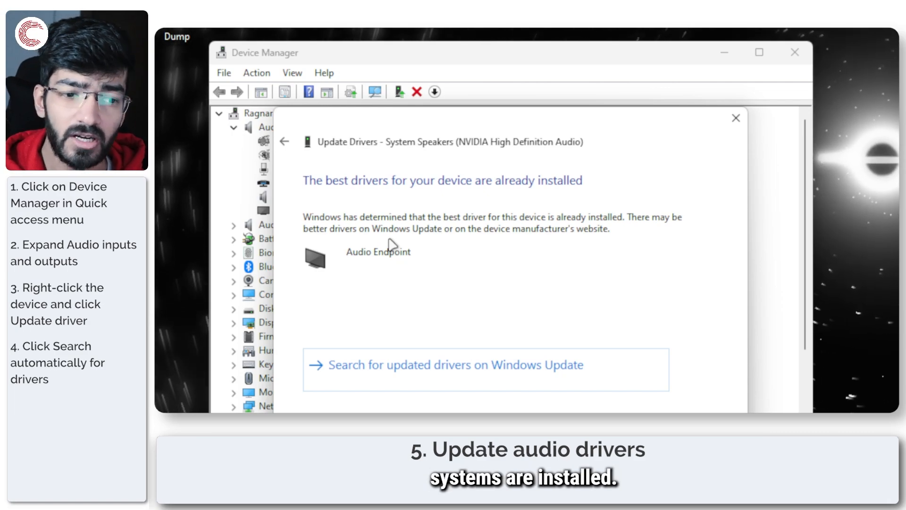
{"action": "left_click", "coordinate": [736, 118]}
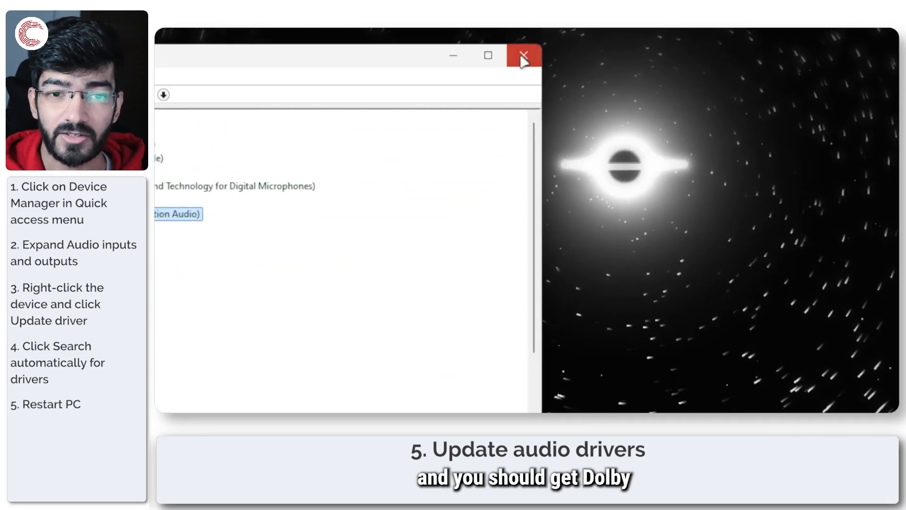
{"action": "left_click", "coordinate": [523, 56]}
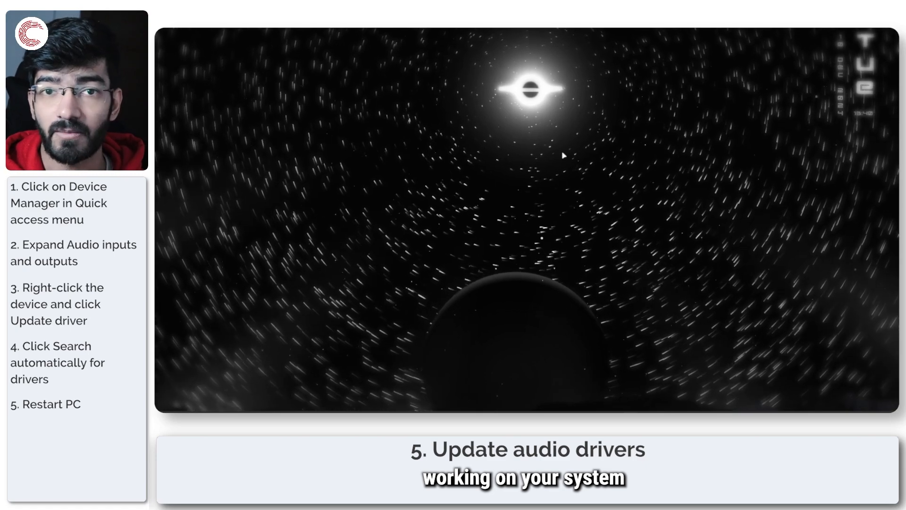